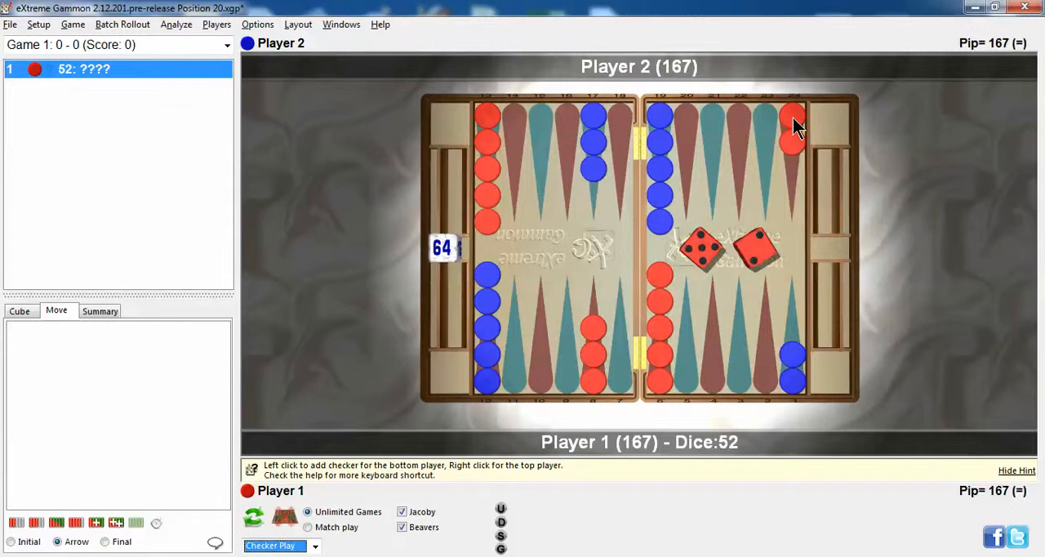
# Step: Set up the position by hand with Player 1 to play 4-2, pips 158 versus 160
pyautogui.click(794, 127)
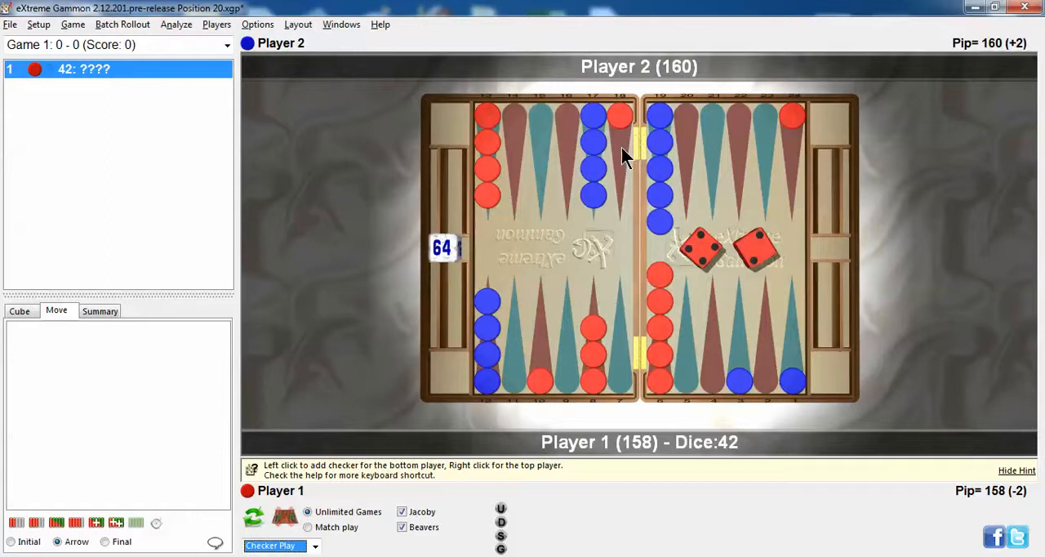
pyautogui.moveTo(868, 225)
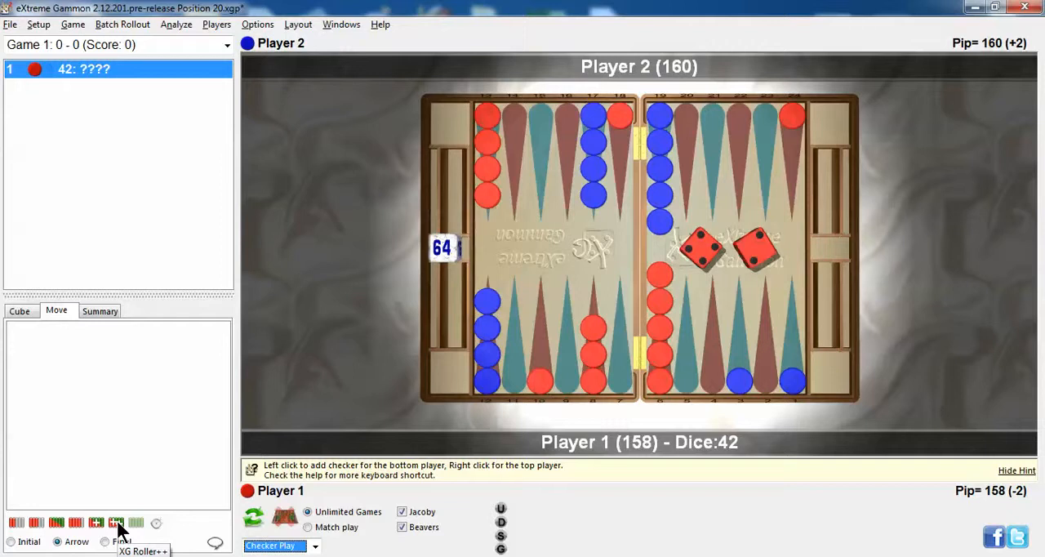
# Step: Analyse the 4-2 at XG Roller++ level, ranking 24/18 best at +0.119 ahead of 8/4 6/4
pyautogui.click(116, 522)
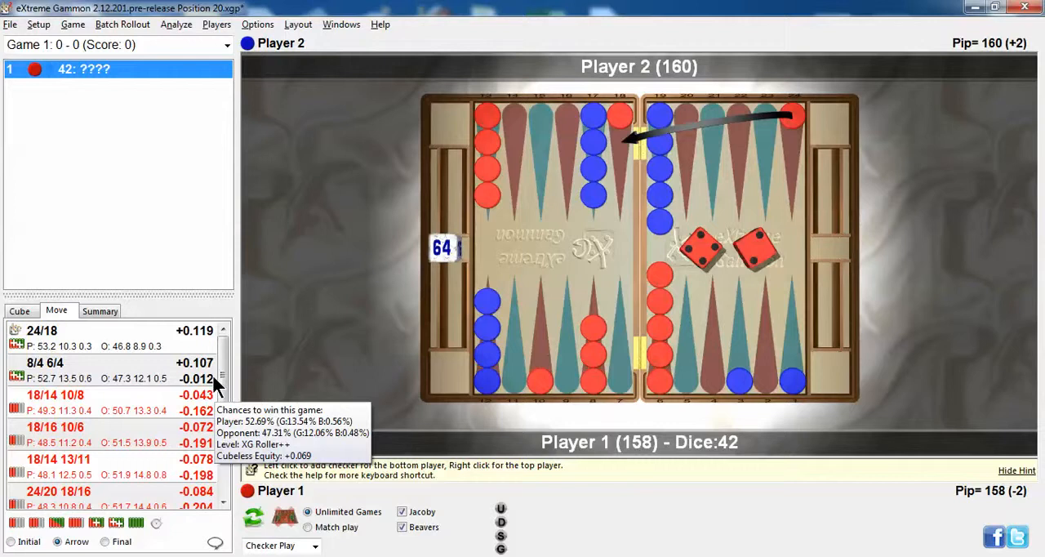
pyautogui.moveTo(307, 176)
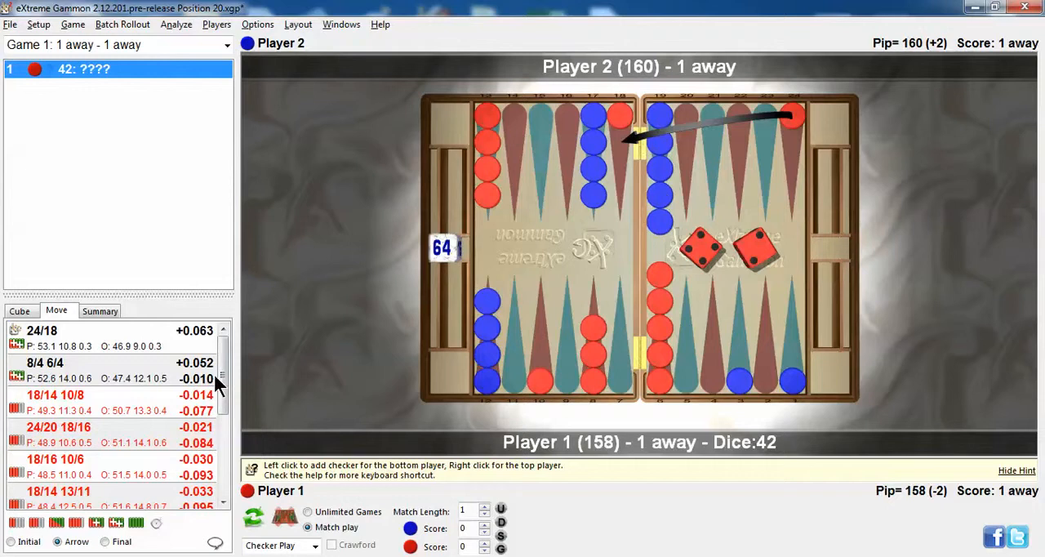
pyautogui.moveTo(601, 504)
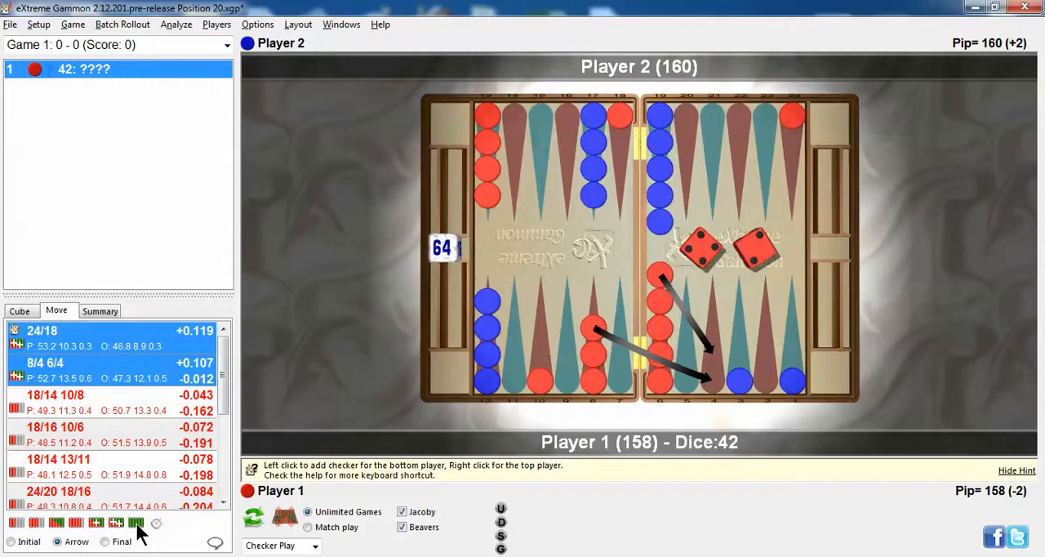
# Step: Start a 1296-game rollout of the top two plays, 24/18 and 8/4 6/4
pyautogui.click(136, 523)
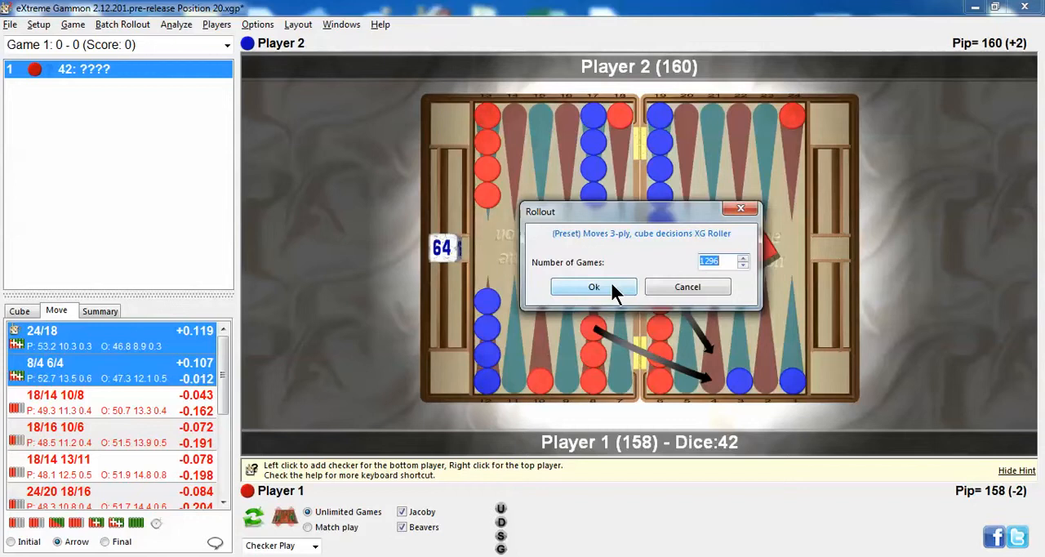
pyautogui.click(594, 287)
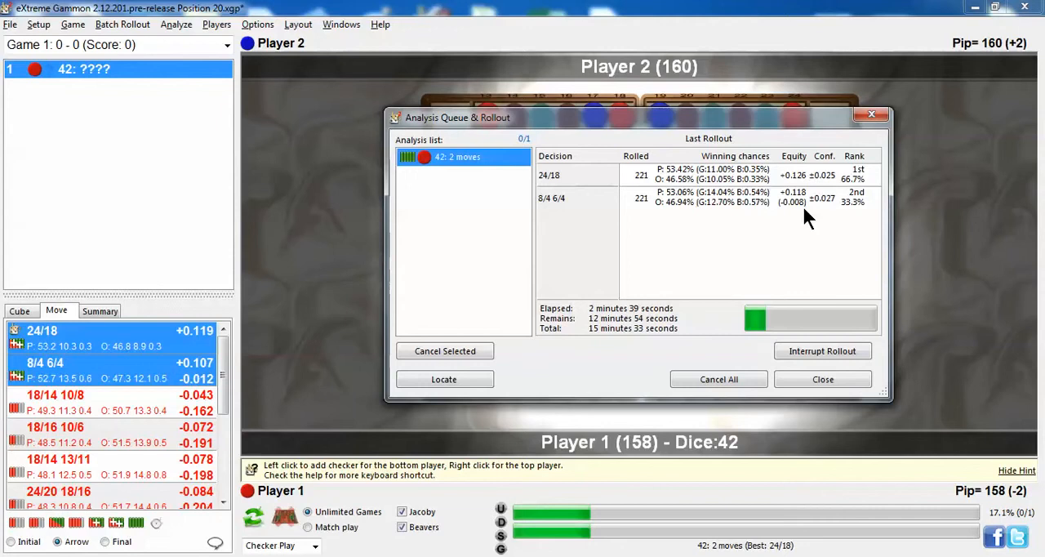
# Step: Close the rollout window so the Move list shows 24/18 at +0.125 and 8/4 6/4 at +0.116
pyautogui.click(823, 379)
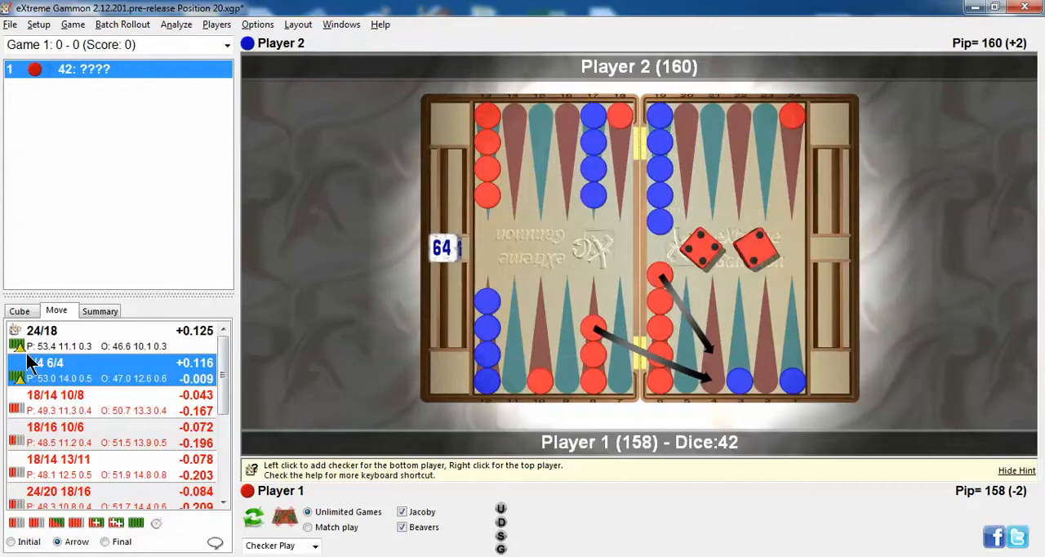